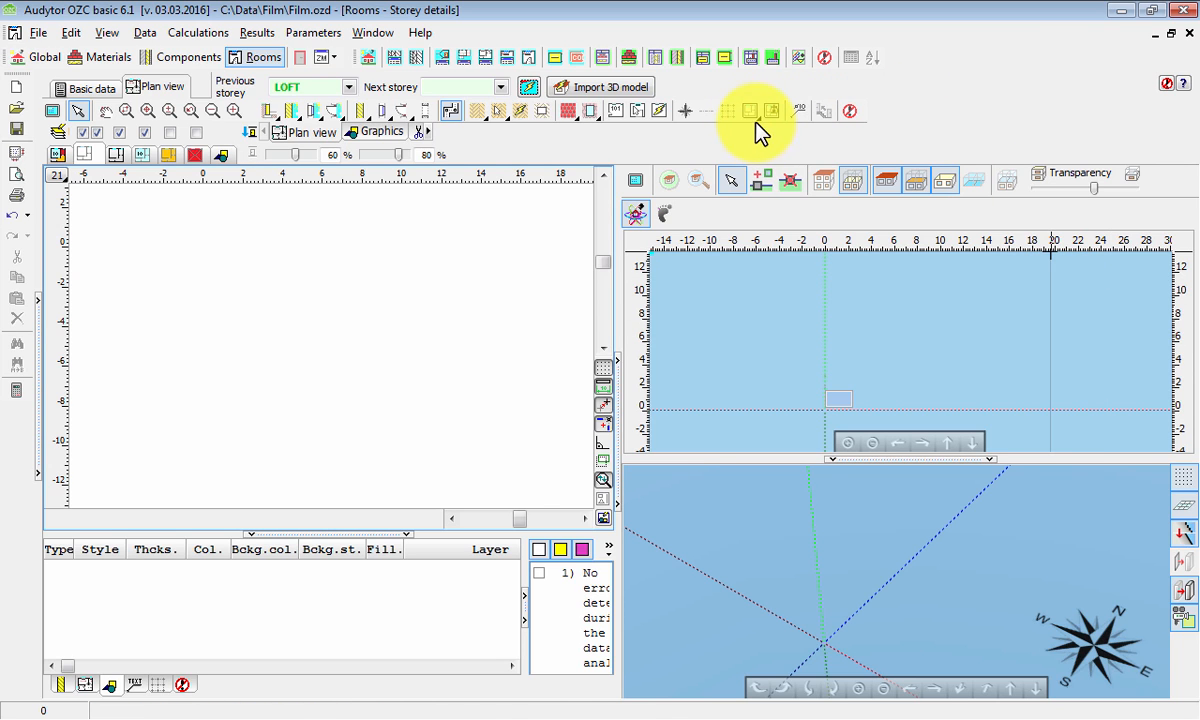
Step: Show the Insert base drawing options on the plan view toolbar
{"action": "left_click", "coordinate": [748, 112]}
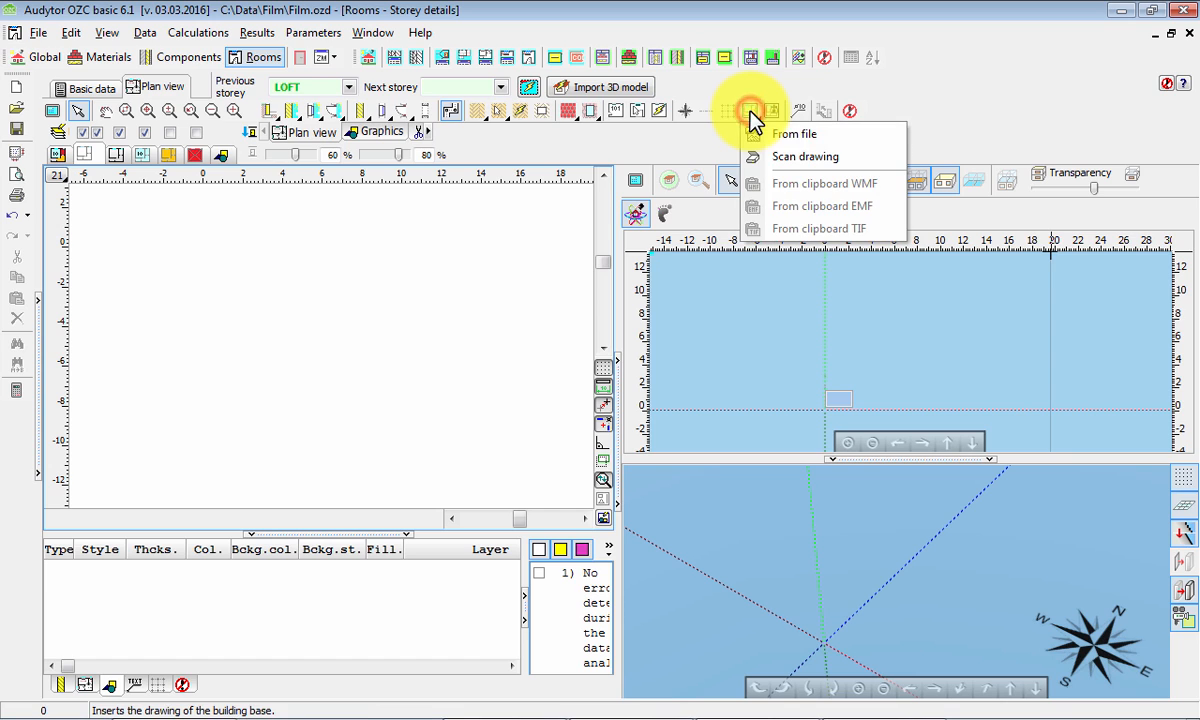
{"action": "mouse_move", "coordinate": [794, 134]}
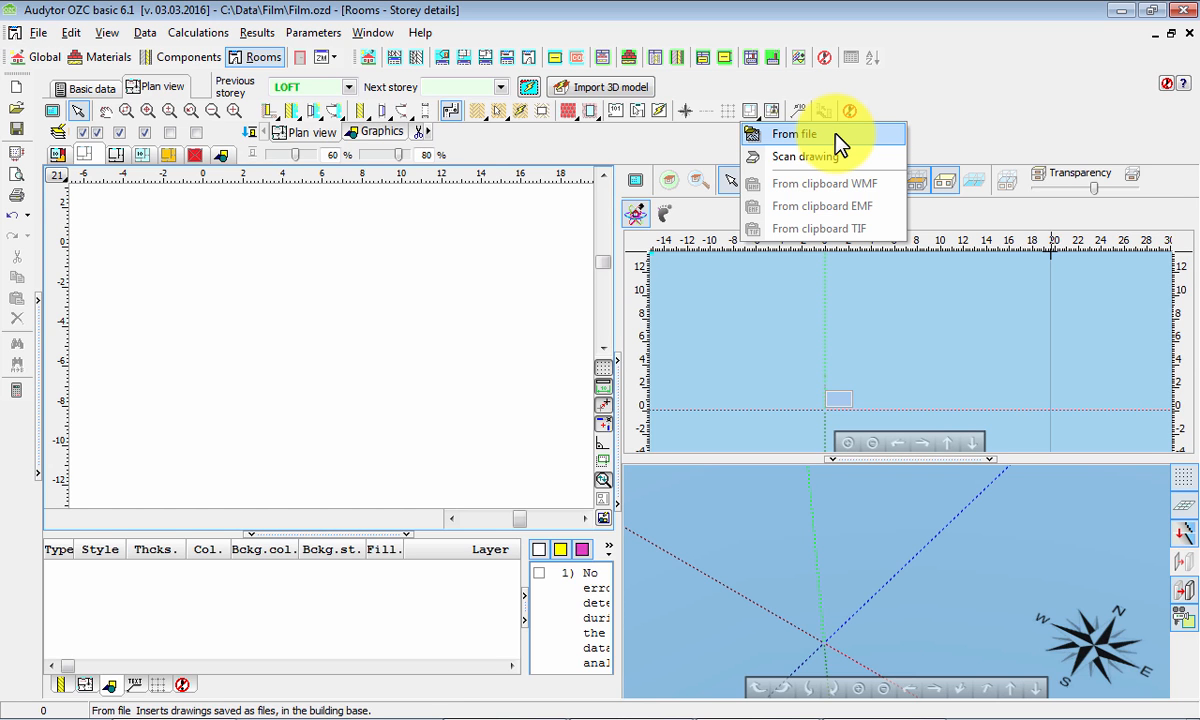
Step: Choose inserting from a file and pick Basement.dwg from the Film folder
{"action": "left_click", "coordinate": [794, 132]}
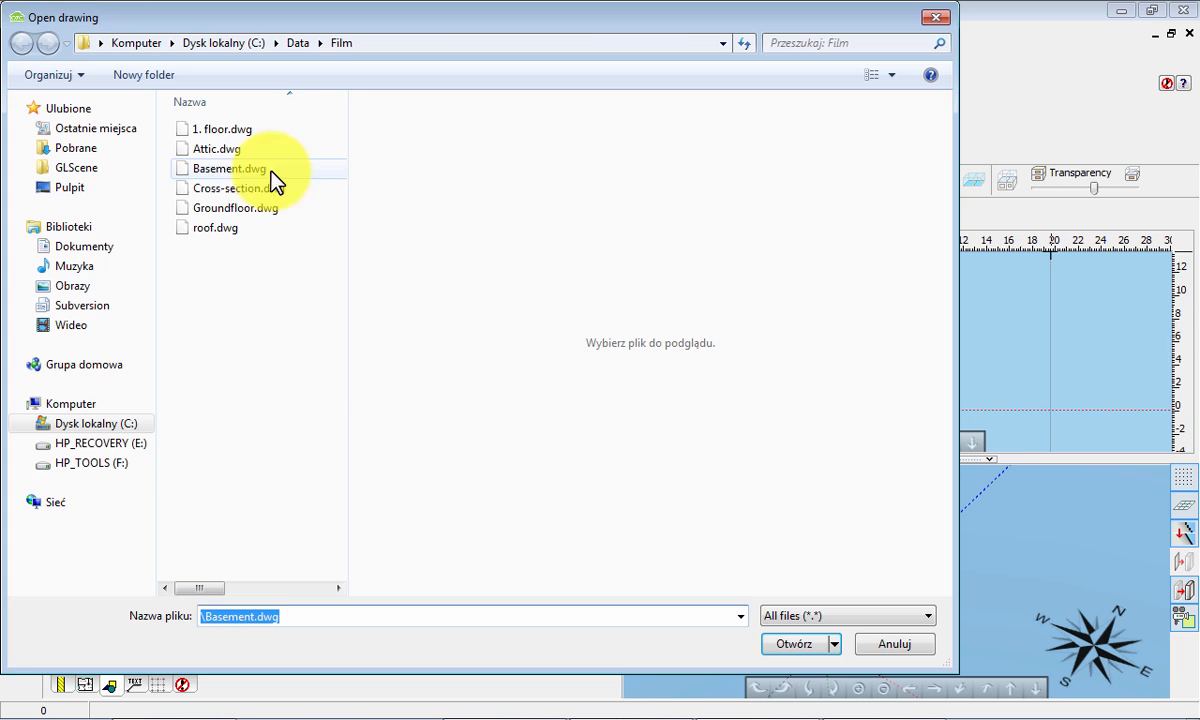
{"action": "left_click", "coordinate": [794, 644]}
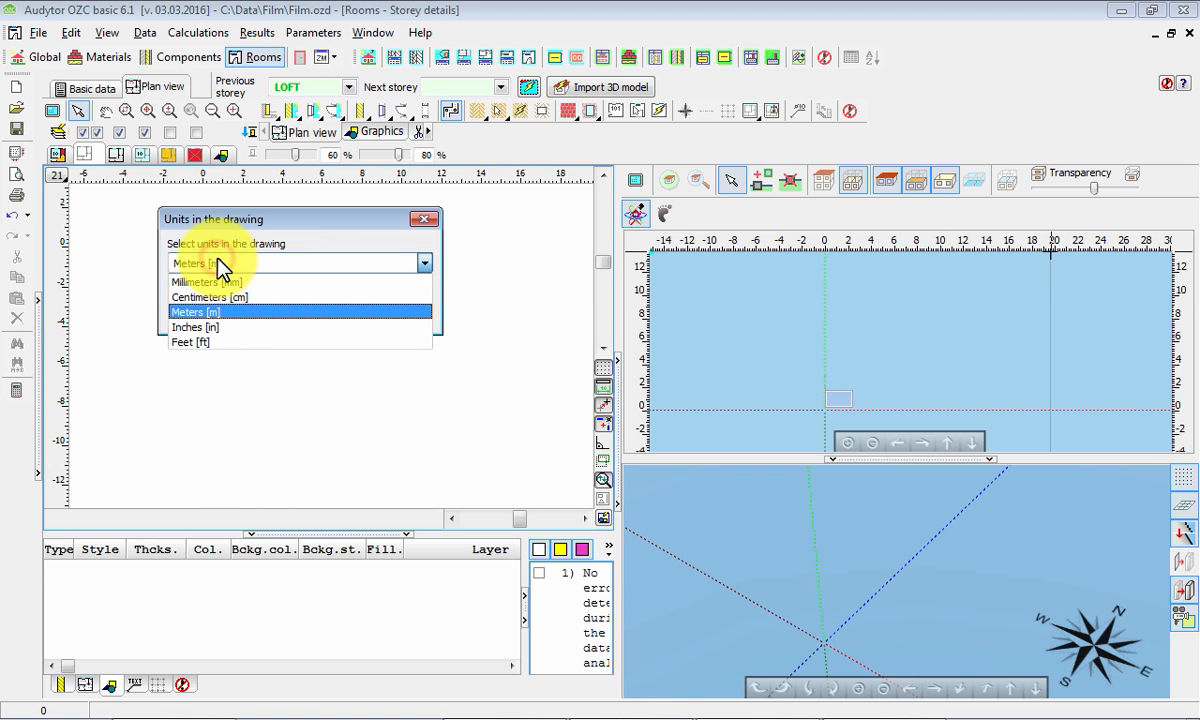
Step: Set the drawing units to Centimeters [cm], giving a 19,0 × 16,0 m plan, and accept
{"action": "left_click", "coordinate": [208, 296]}
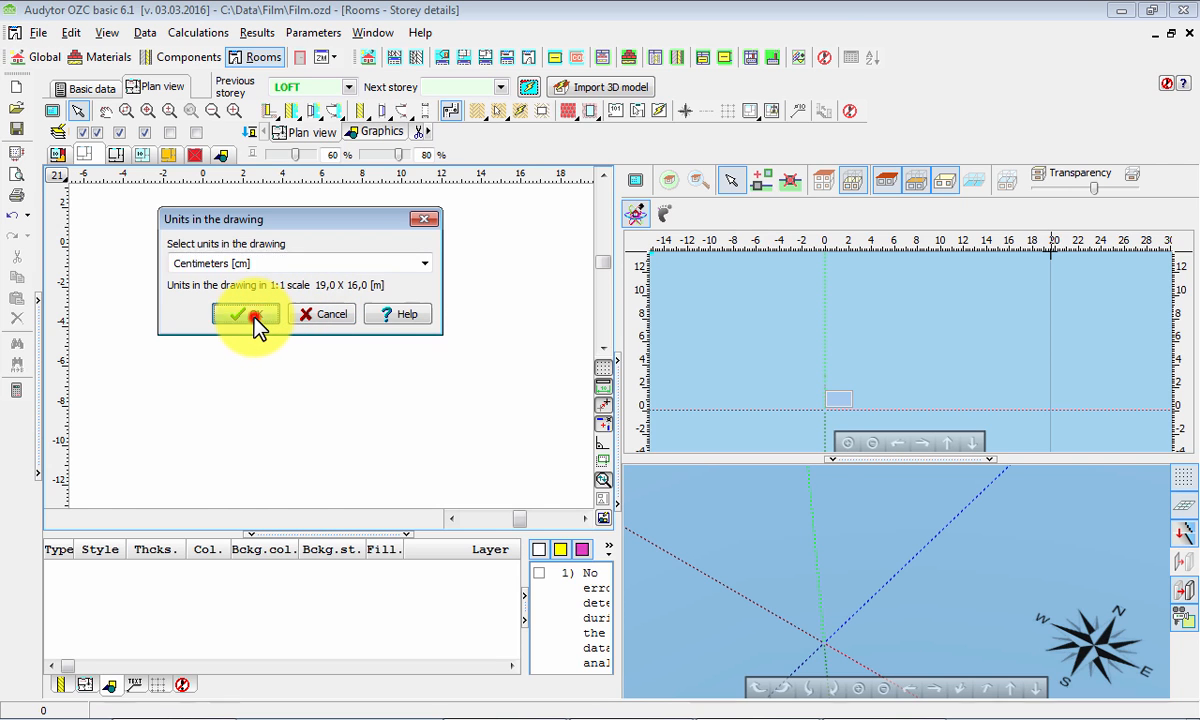
{"action": "left_click", "coordinate": [244, 314]}
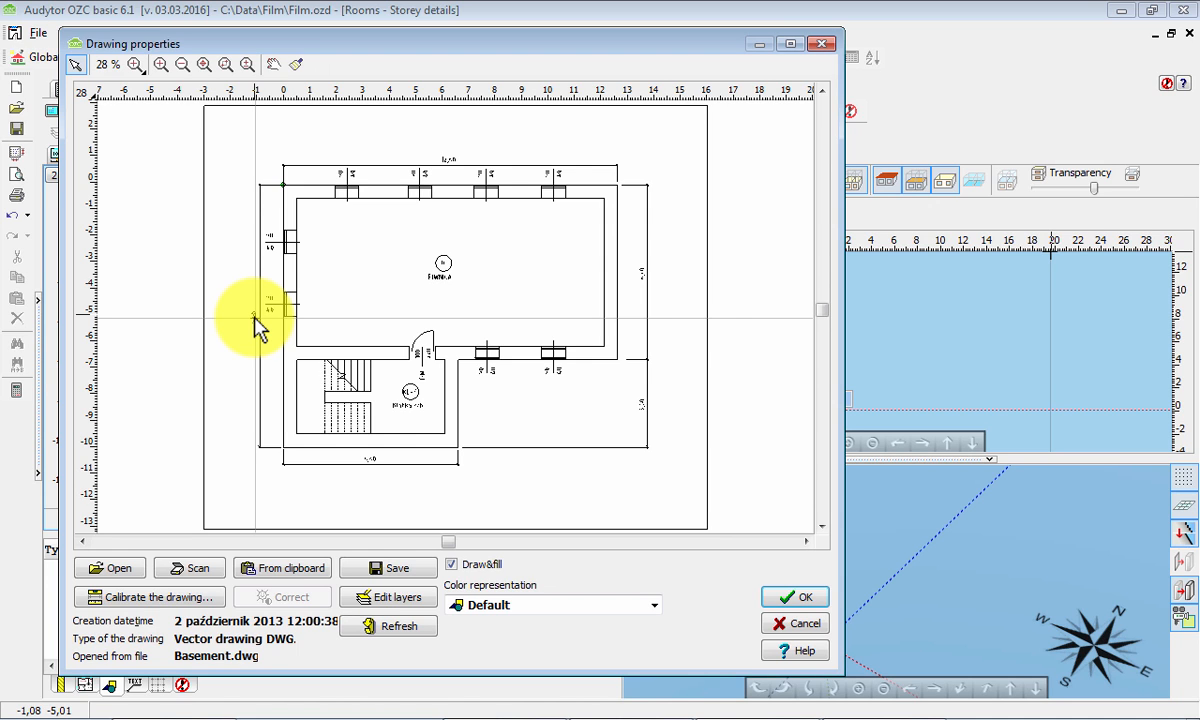
{"action": "mouse_move", "coordinate": [386, 476]}
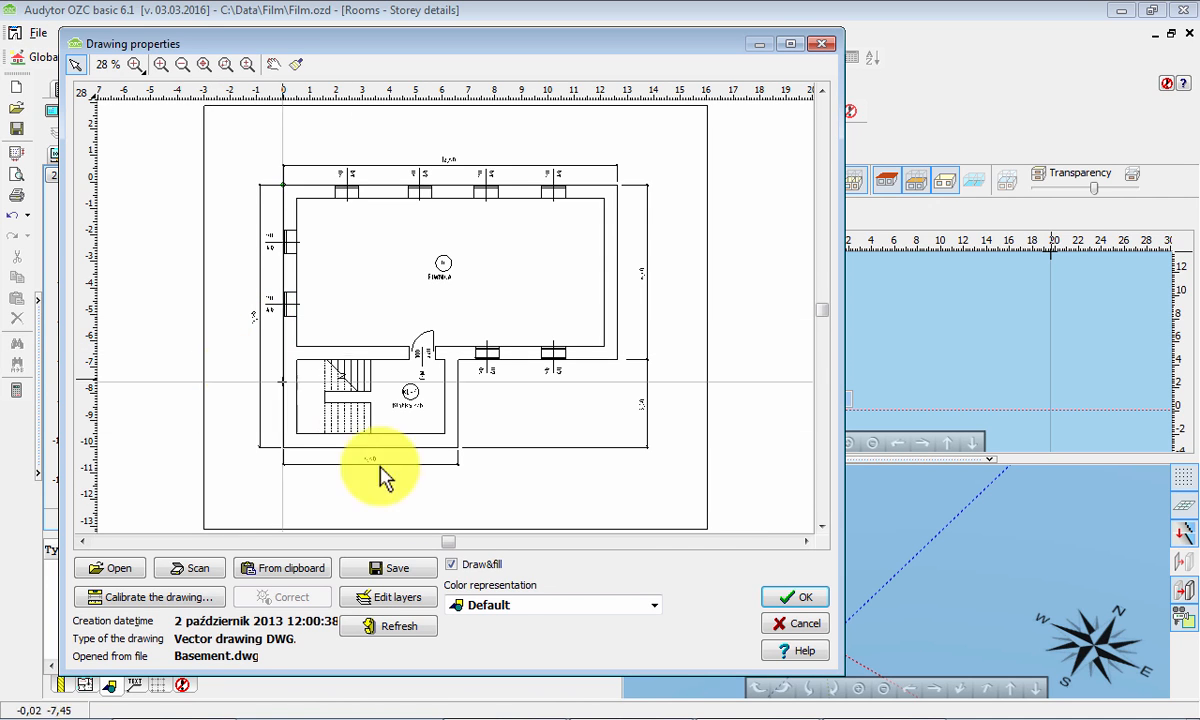
{"action": "left_click", "coordinate": [388, 596]}
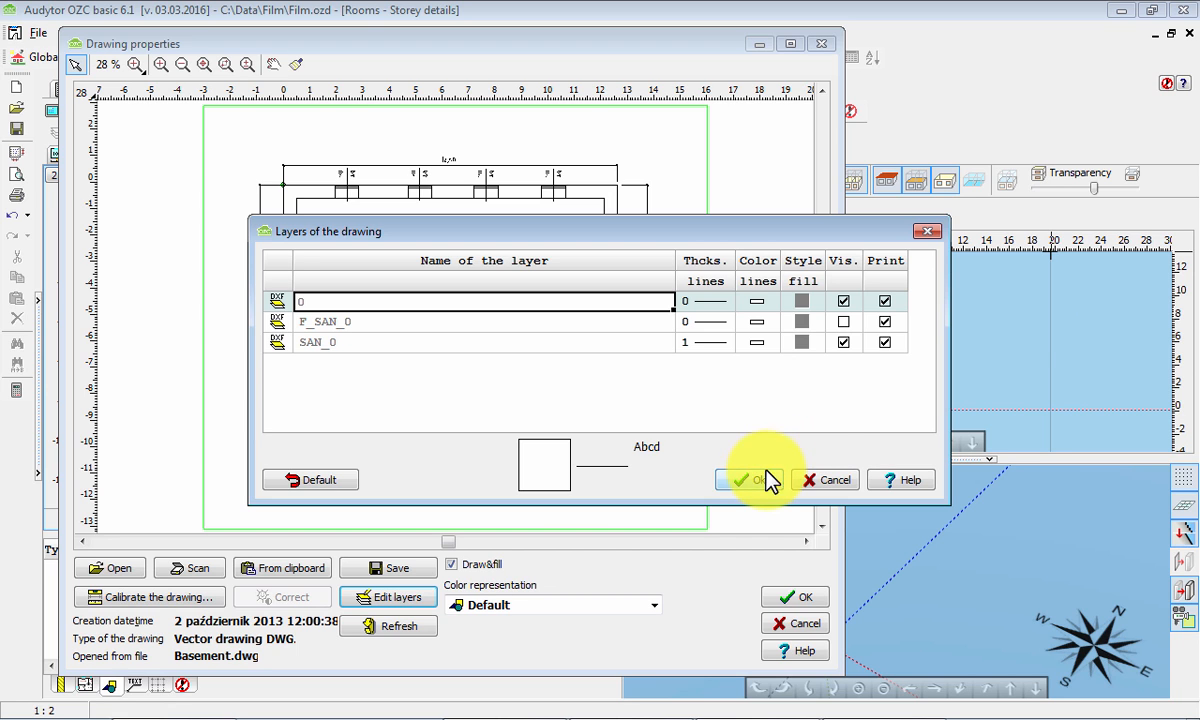
{"action": "left_click", "coordinate": [748, 480]}
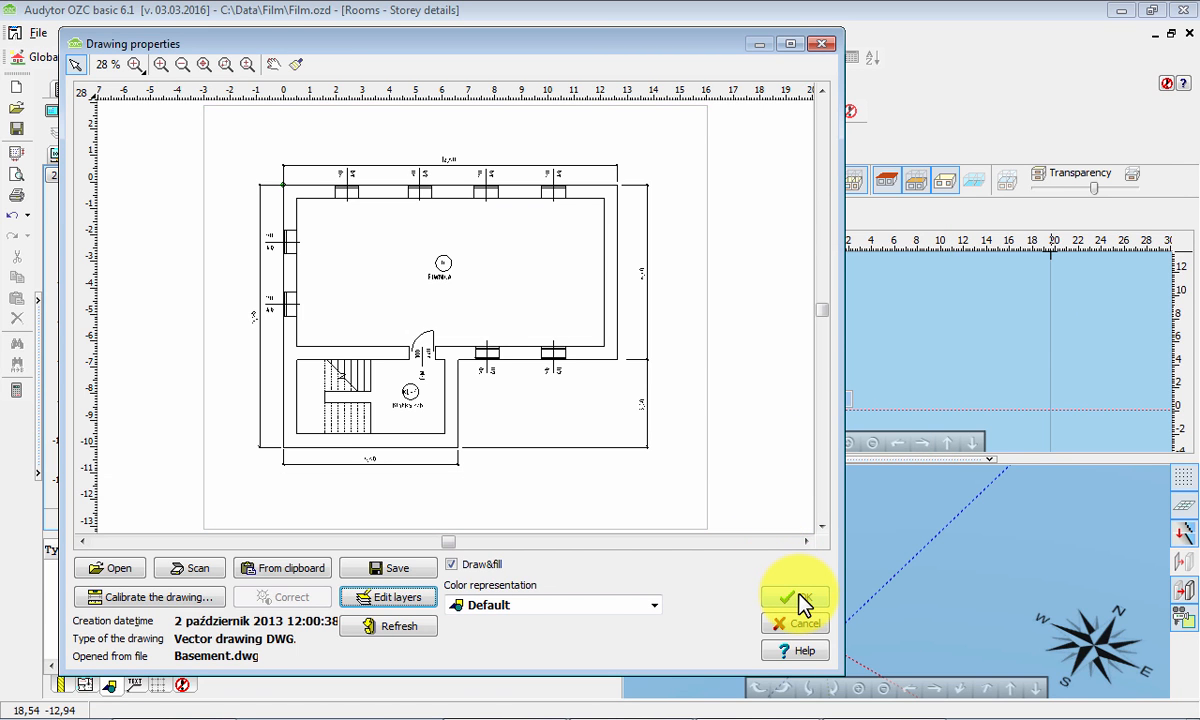
Step: Accept the drawing properties and align the DWG zero point with the plan reference point
{"action": "left_click", "coordinate": [794, 596]}
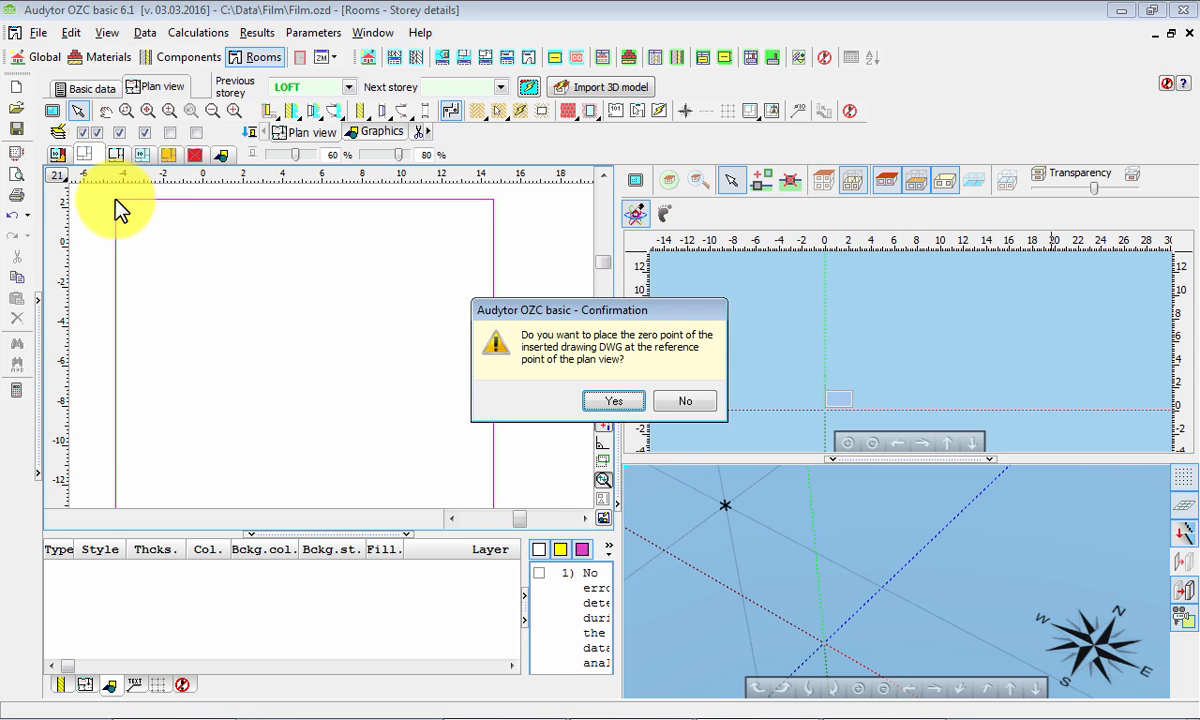
{"action": "mouse_move", "coordinate": [740, 320]}
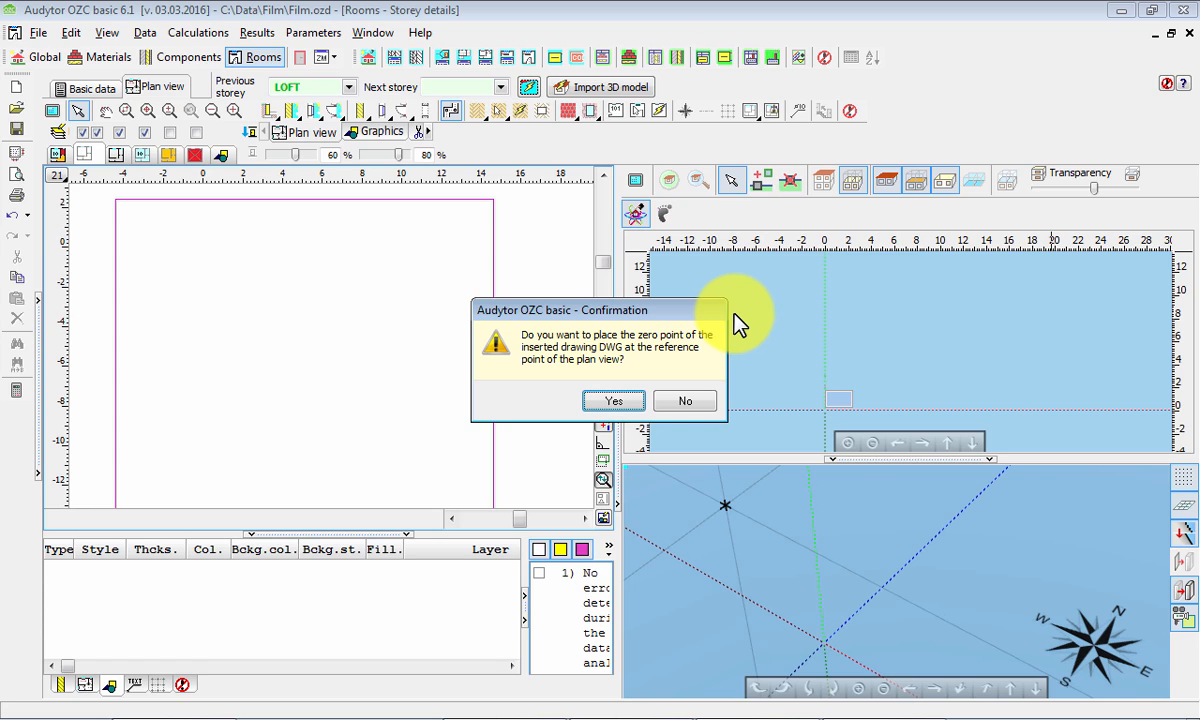
{"action": "mouse_move", "coordinate": [724, 320]}
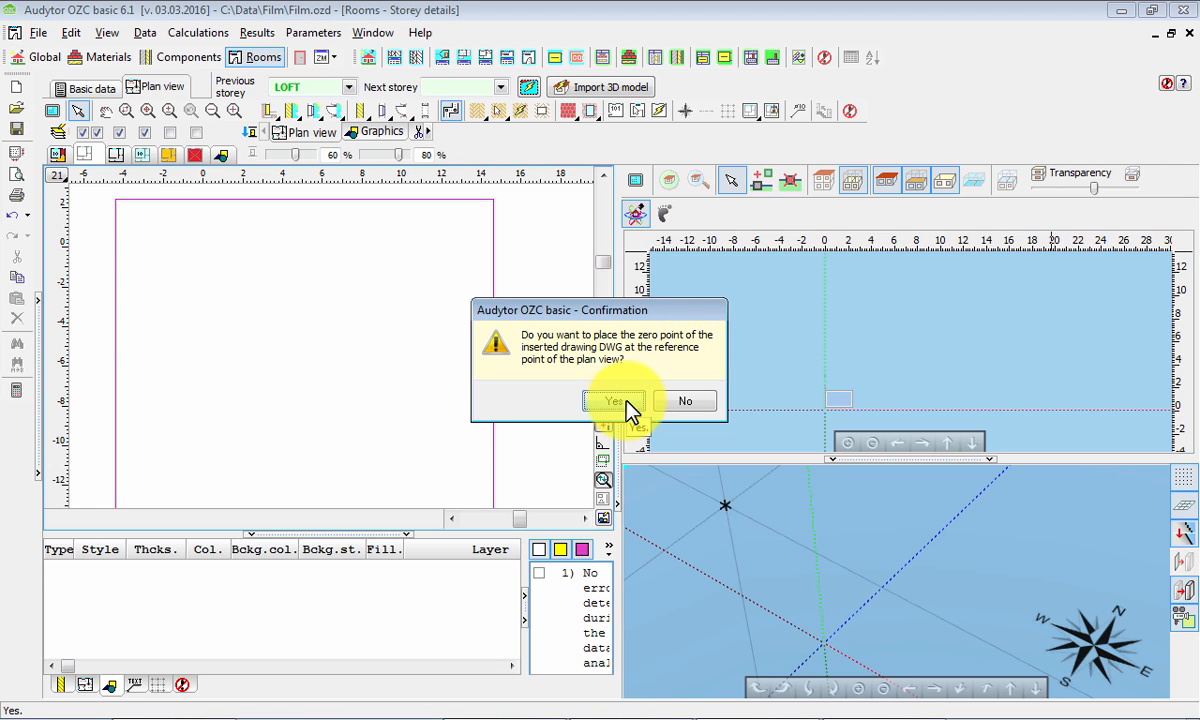
{"action": "left_click", "coordinate": [614, 400]}
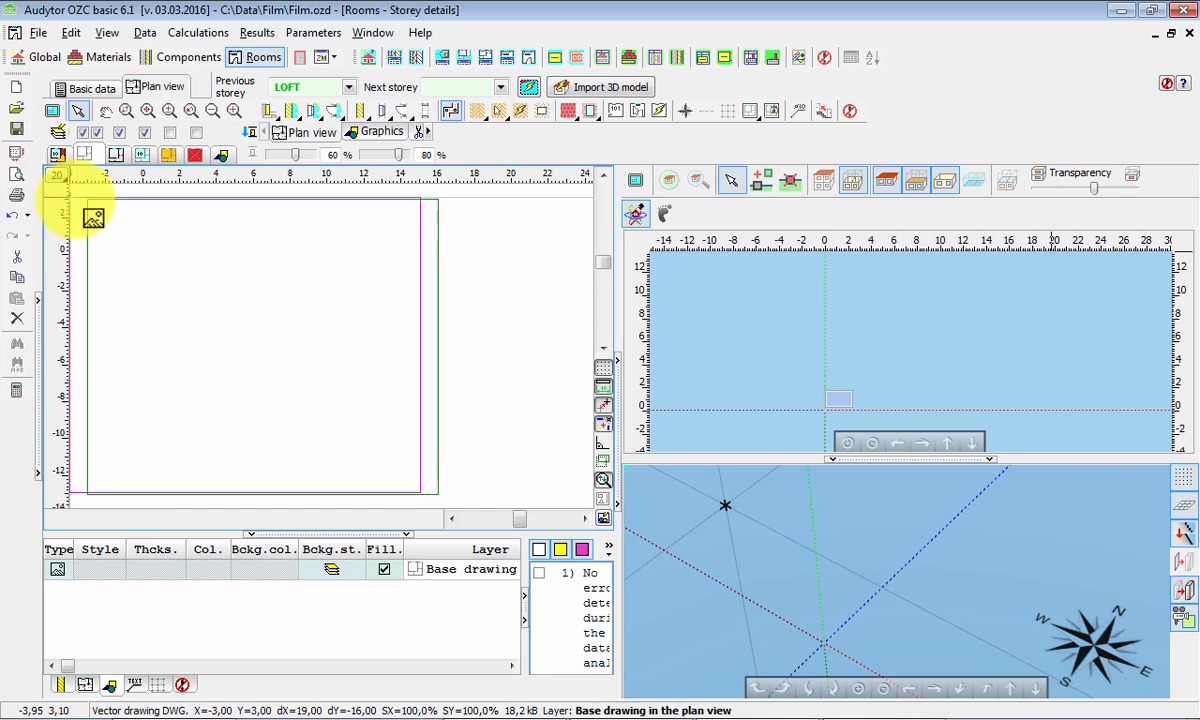